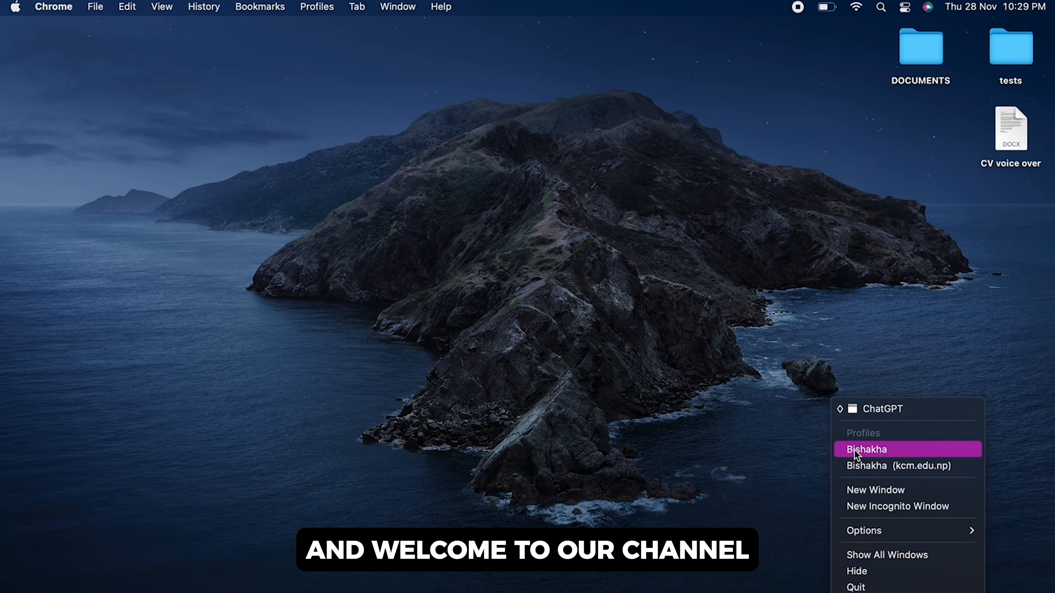
Open a new Chrome window under the personal profile from the dock icon
click(858, 450)
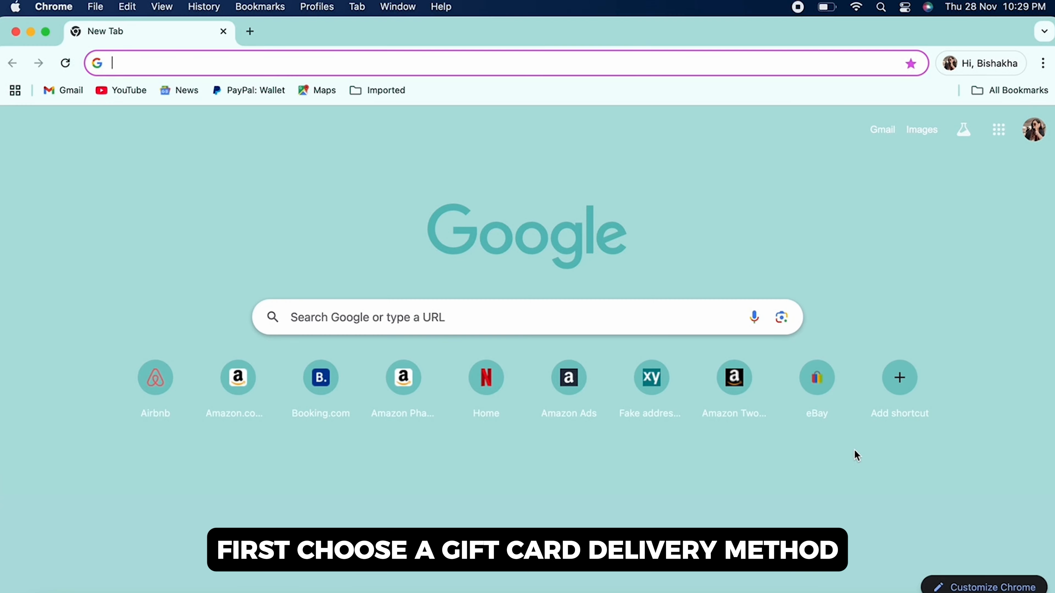
text(www.hrblock.com/financial-services/emerald-advance-loan/)
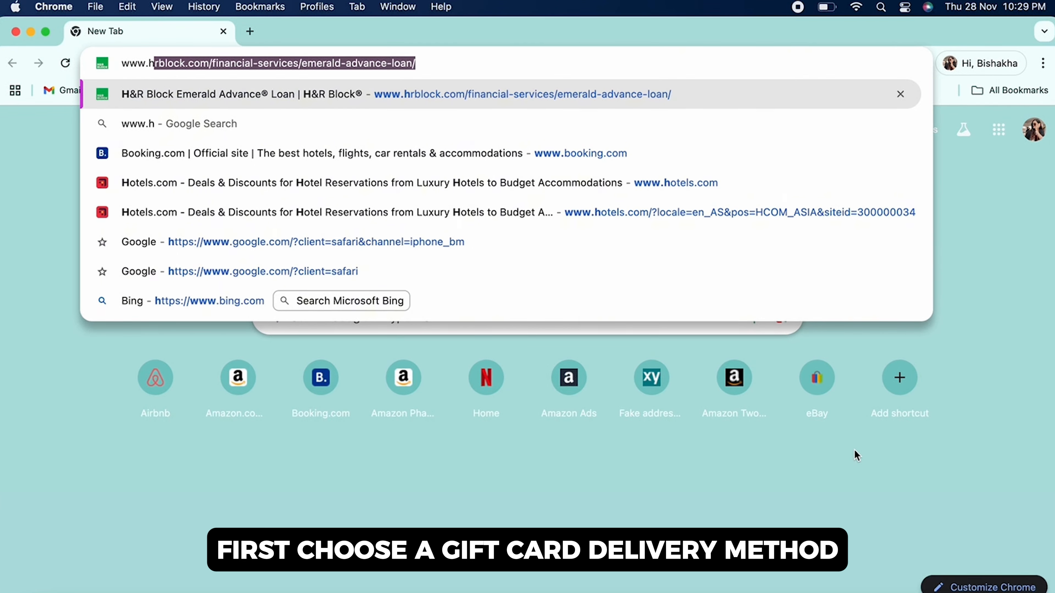
text(www.hotels.com)
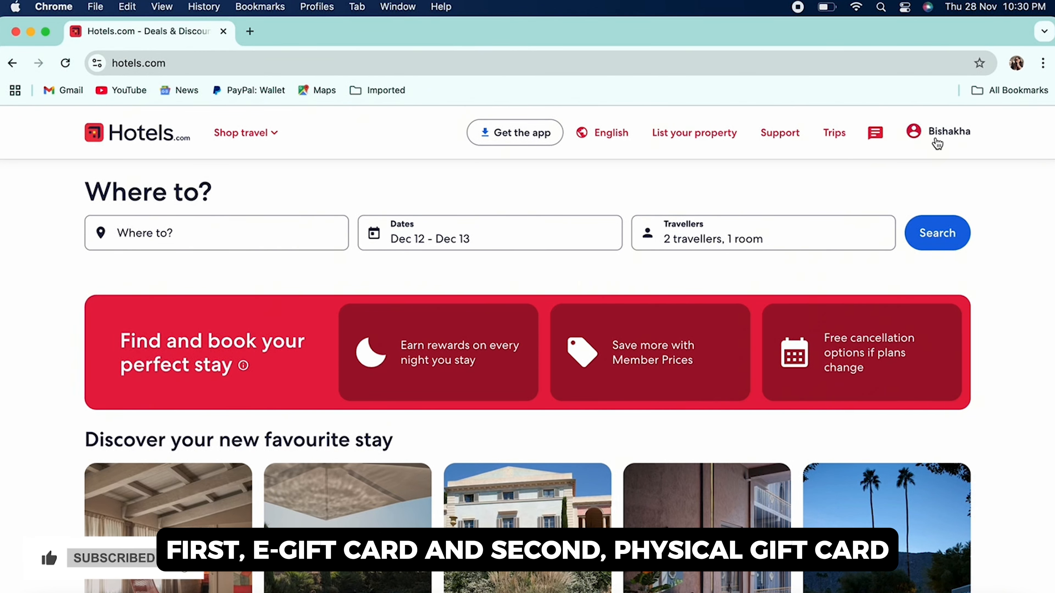
Show the account dropdown with the collected stamps and reward nights summary
click(949, 131)
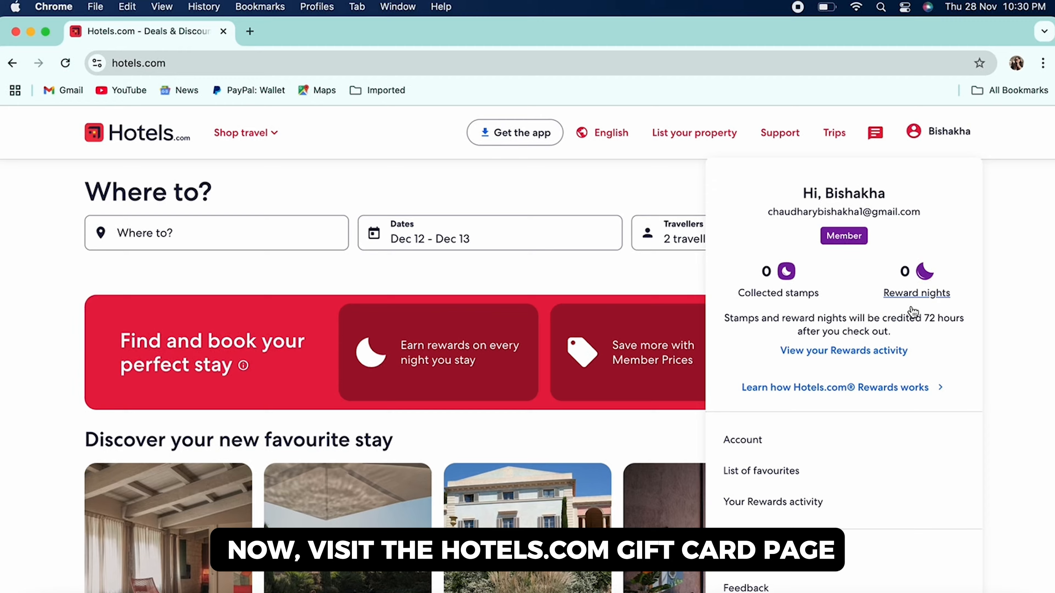
scroll(down, 3)
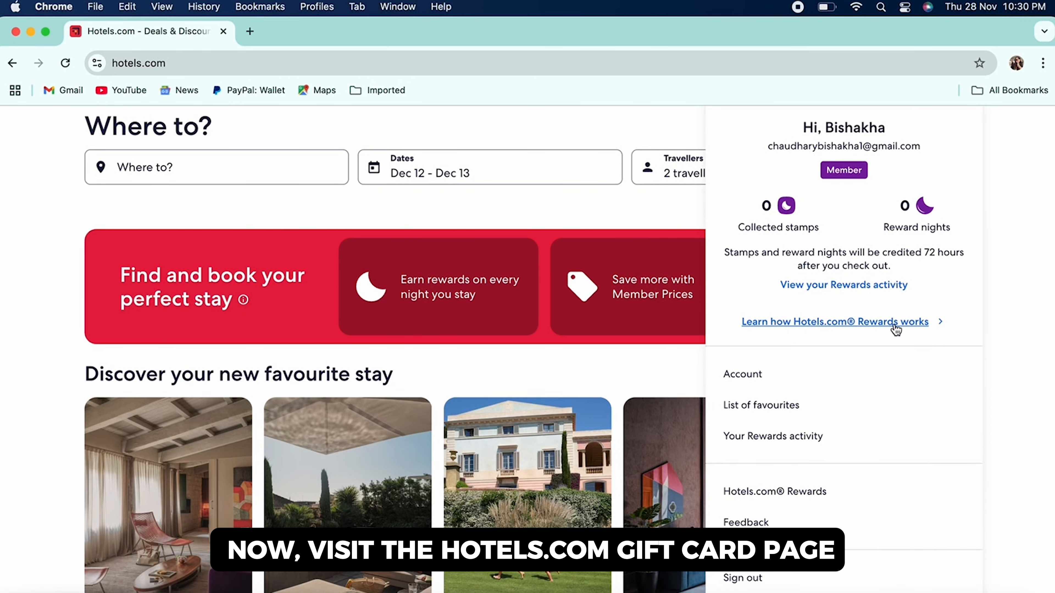
mouse_move(826, 478)
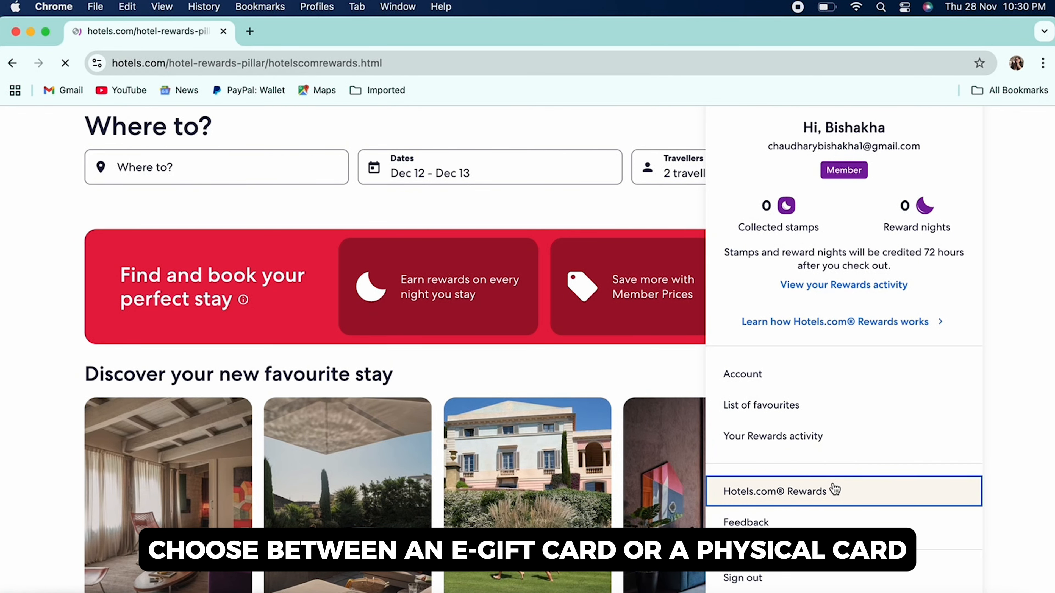
Browse the Hotels.com Rewards page down through its member benefits
click(774, 491)
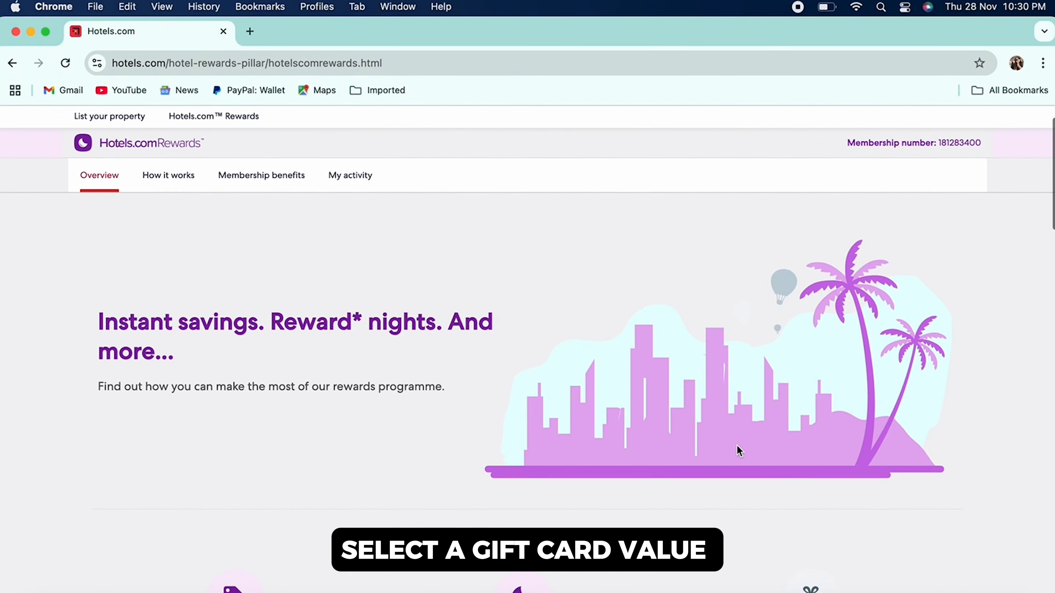
scroll(down, 3)
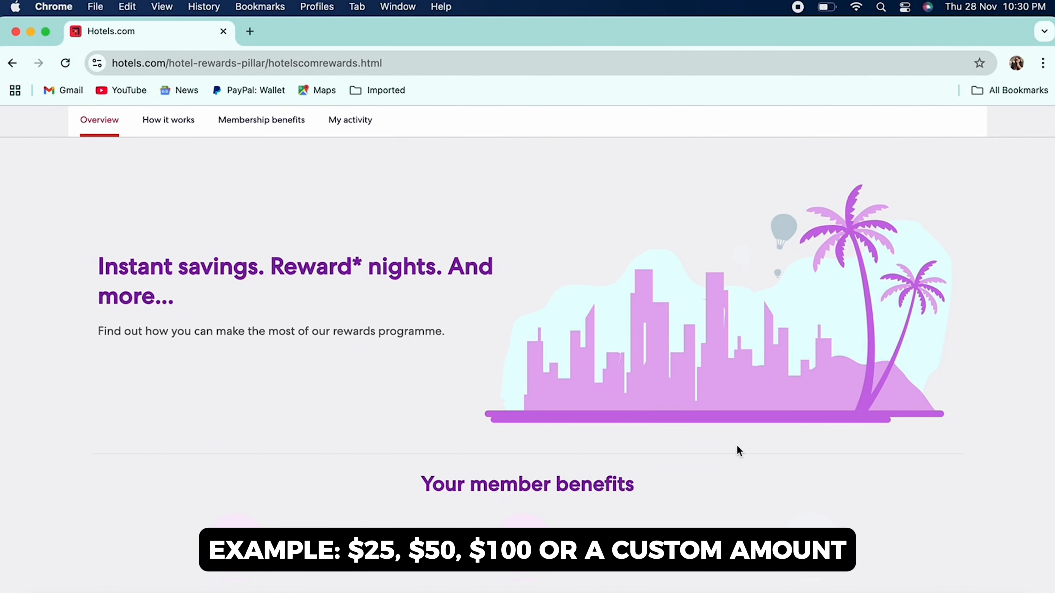
scroll(down, 3)
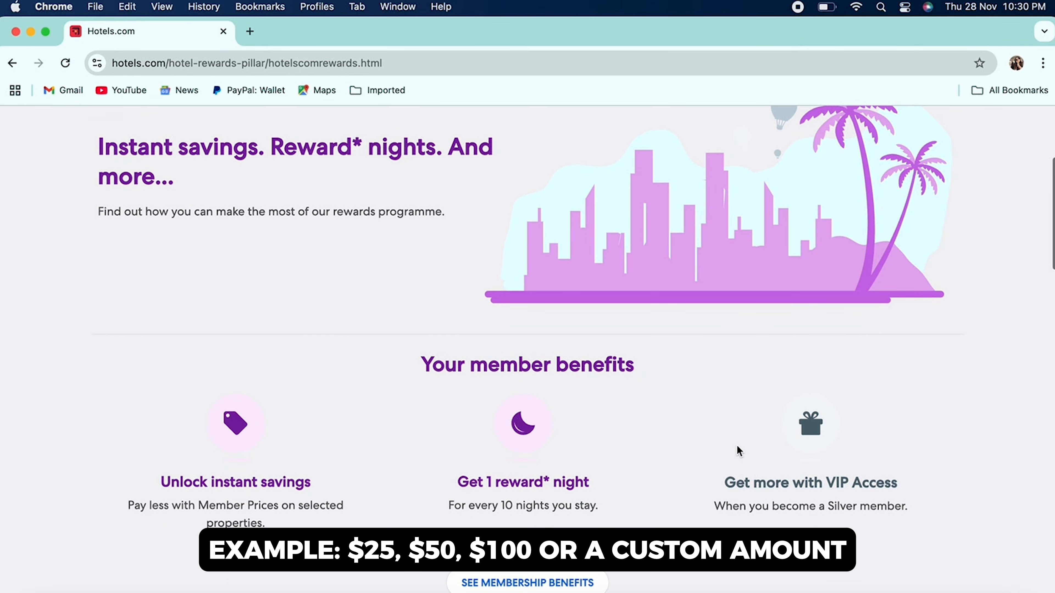
scroll(down, 3)
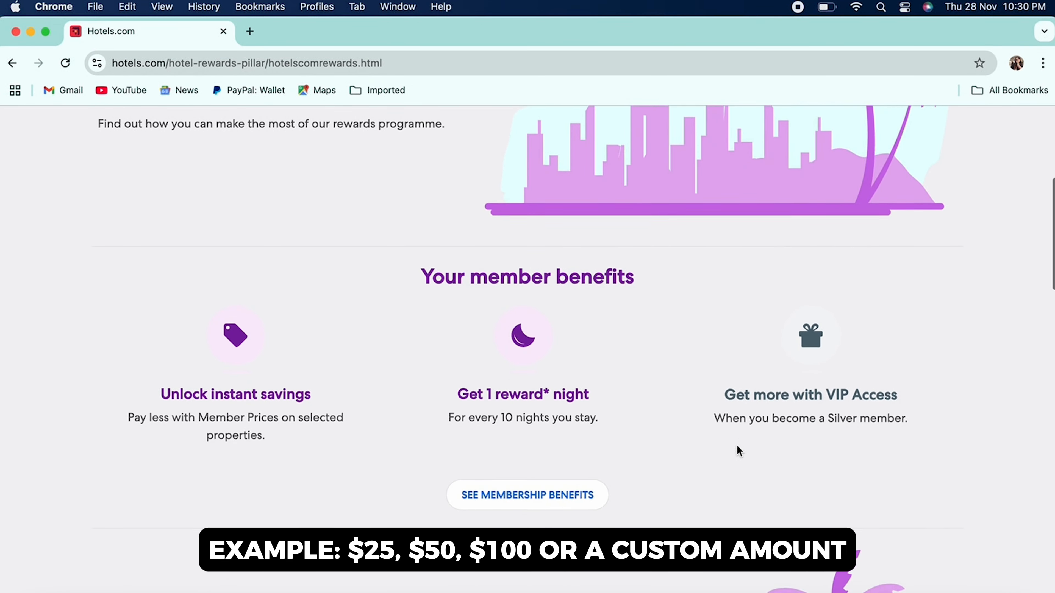
scroll(down, 3)
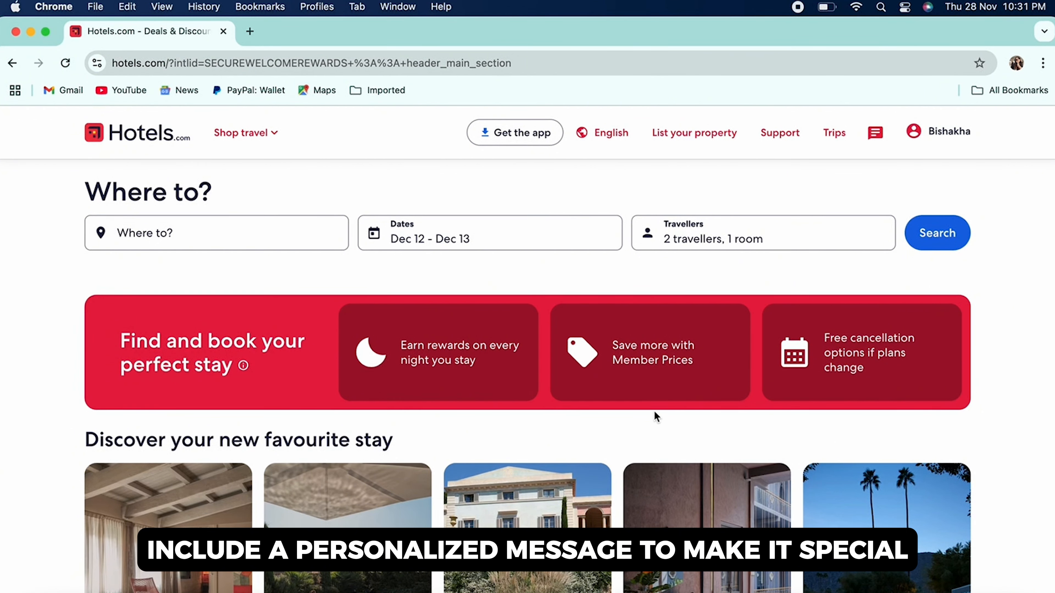
mouse_move(829, 140)
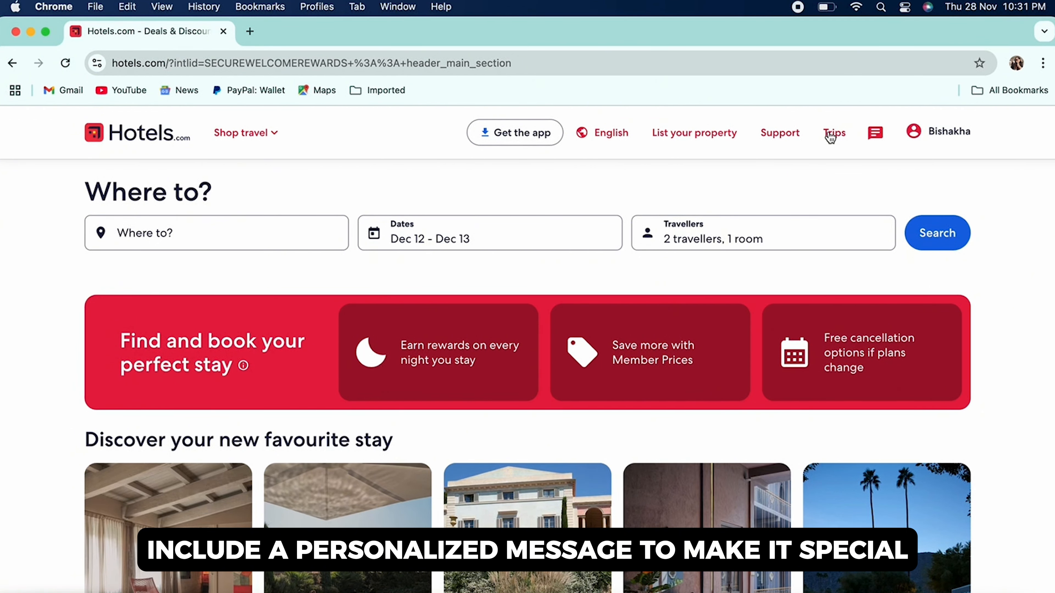
Go to the Account page from the member dropdown in the header
click(913, 132)
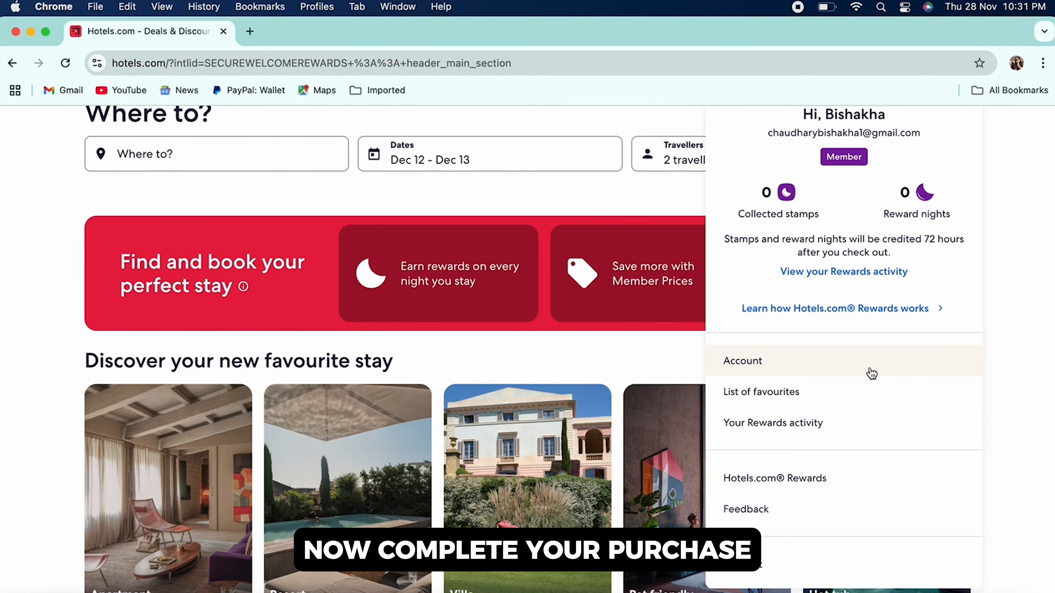
click(743, 361)
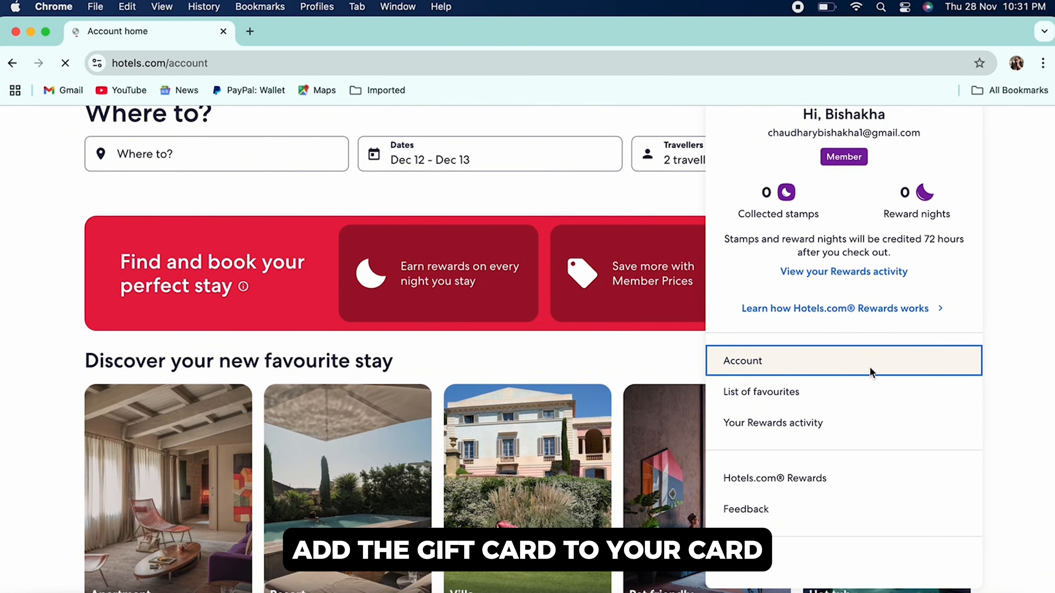
Open Payment methods from the account page, showing no saved cards
click(743, 361)
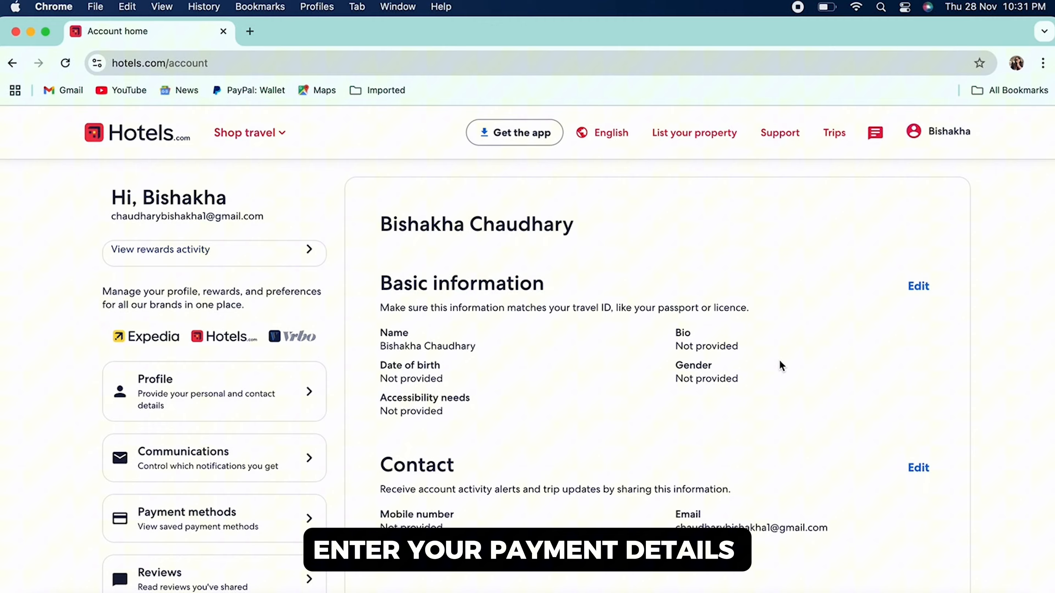
scroll(down, 3)
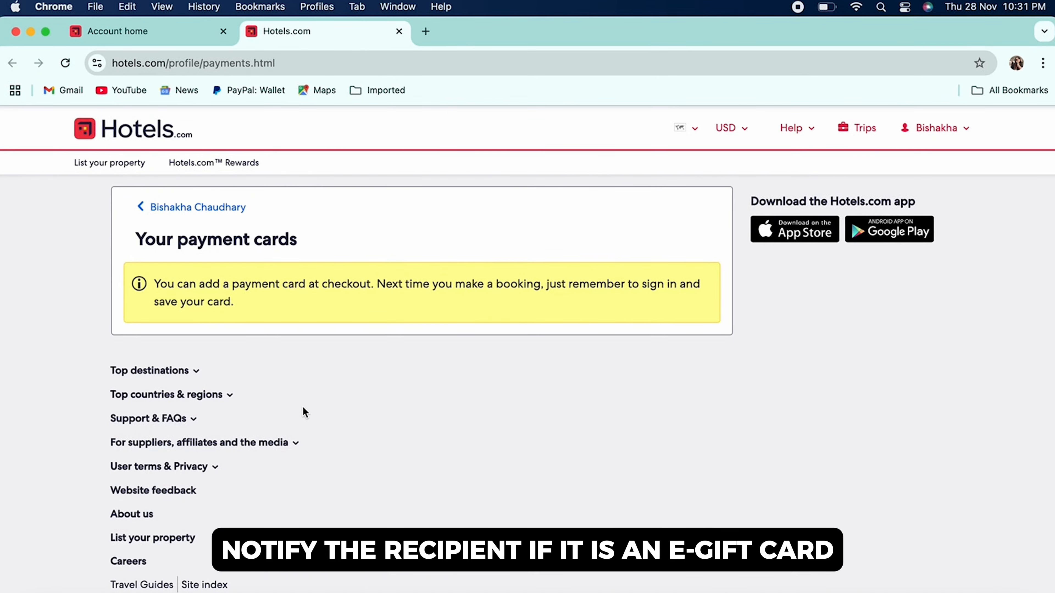
Return to the Hotels.com home page via the site logo
scroll(down, 3)
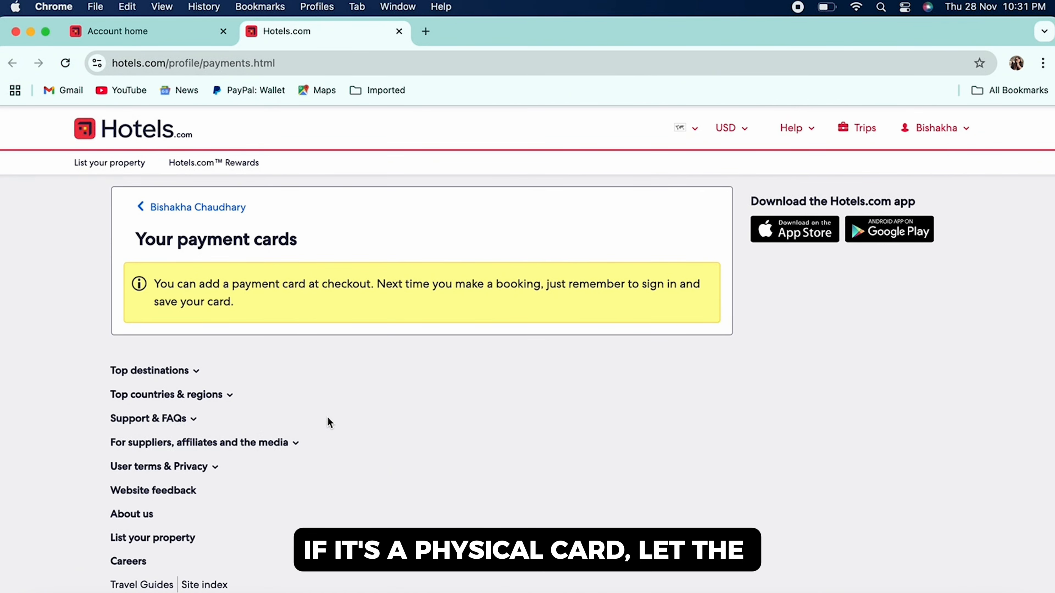
mouse_move(331, 400)
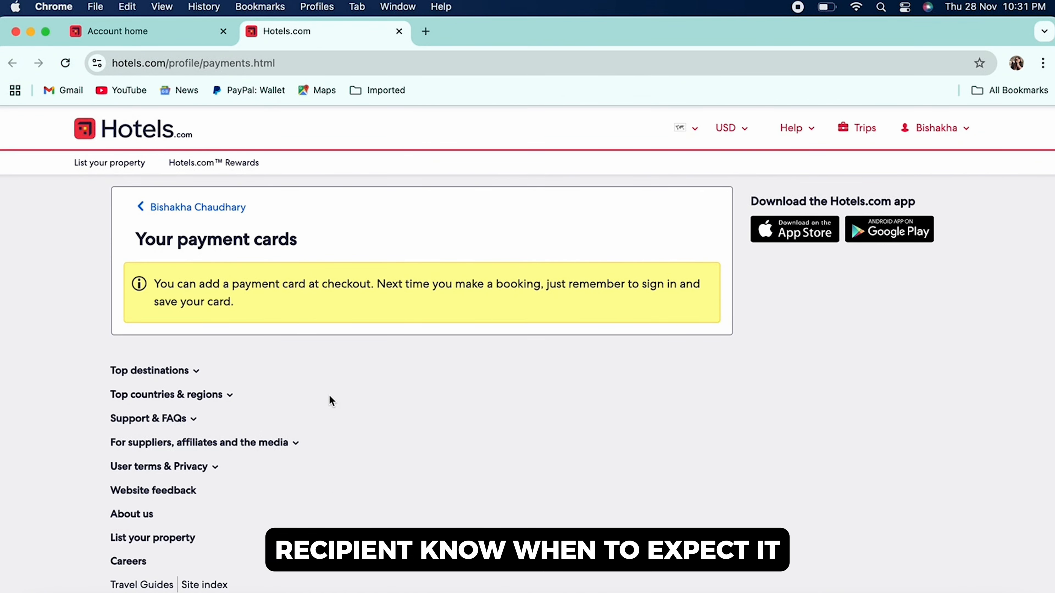
click(133, 129)
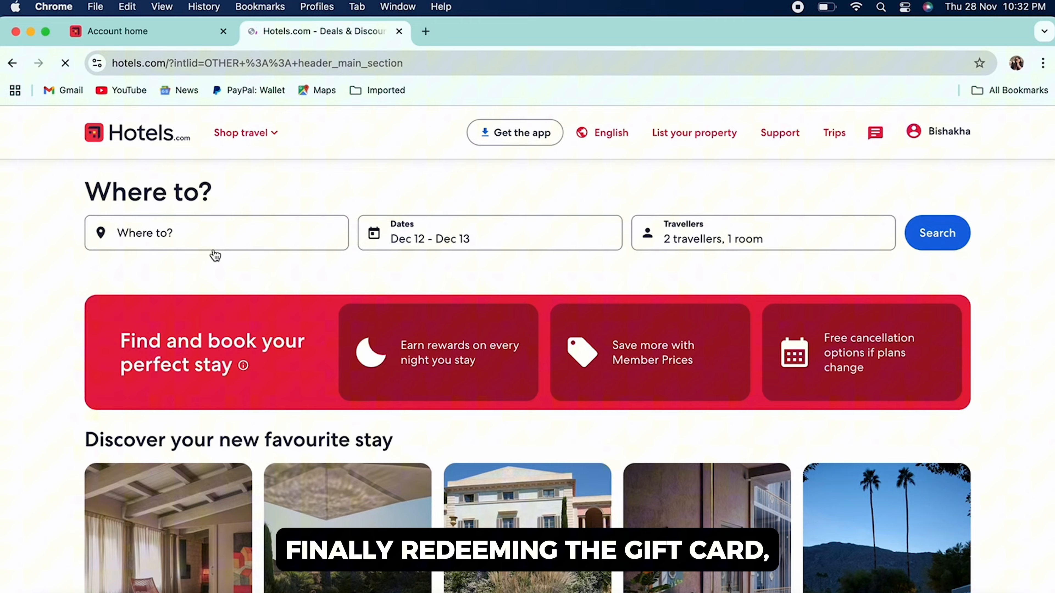
Open The Sanya EDITION from the China resort results for Dec 12–14
scroll(down, 3)
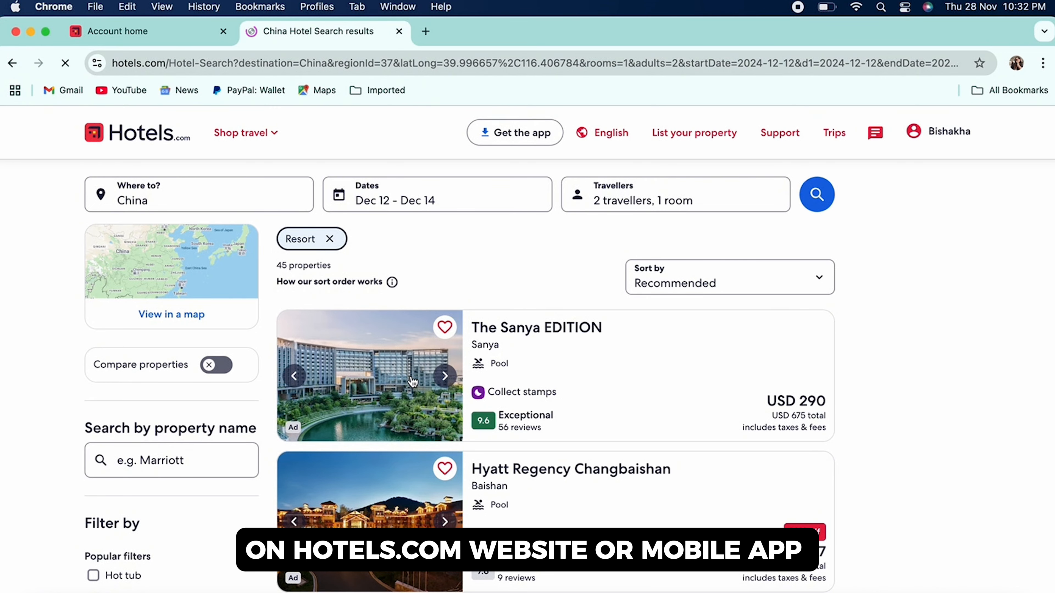
click(537, 327)
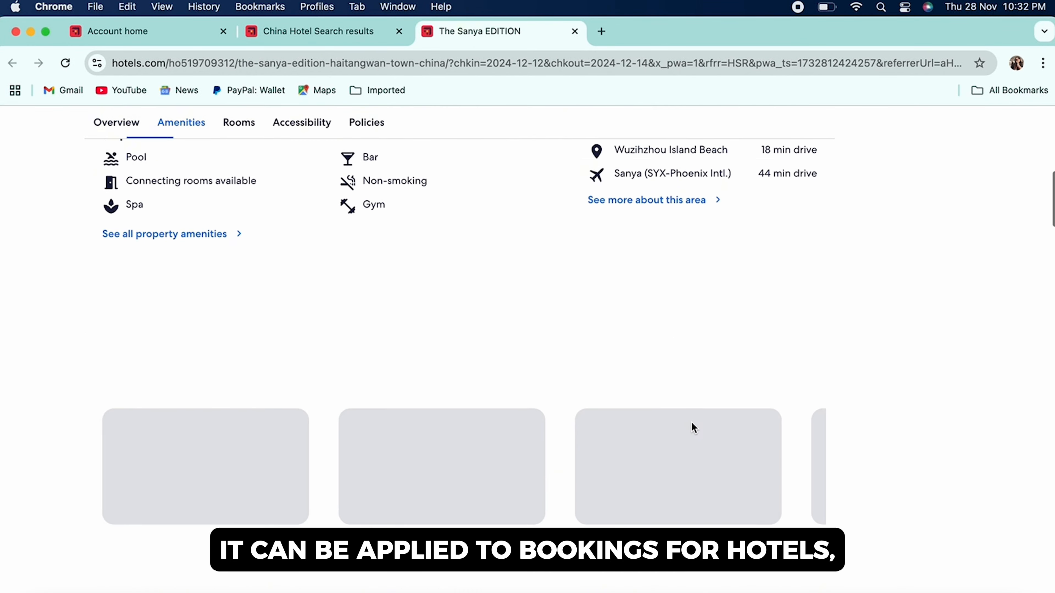
Go to the Rooms list and reserve the Ocean Front Room with no extras
click(238, 123)
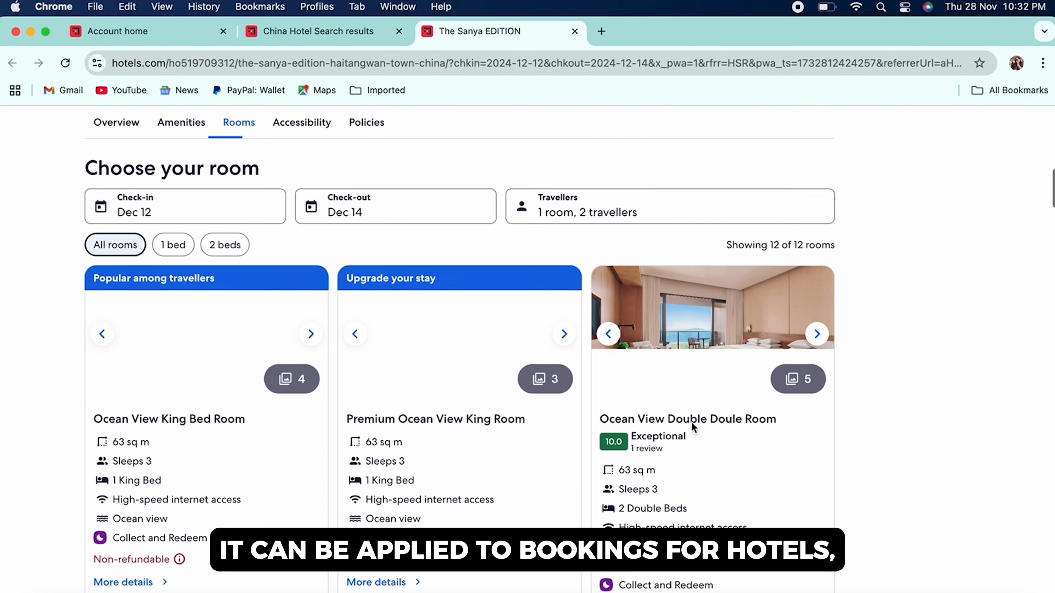
scroll(down, 3)
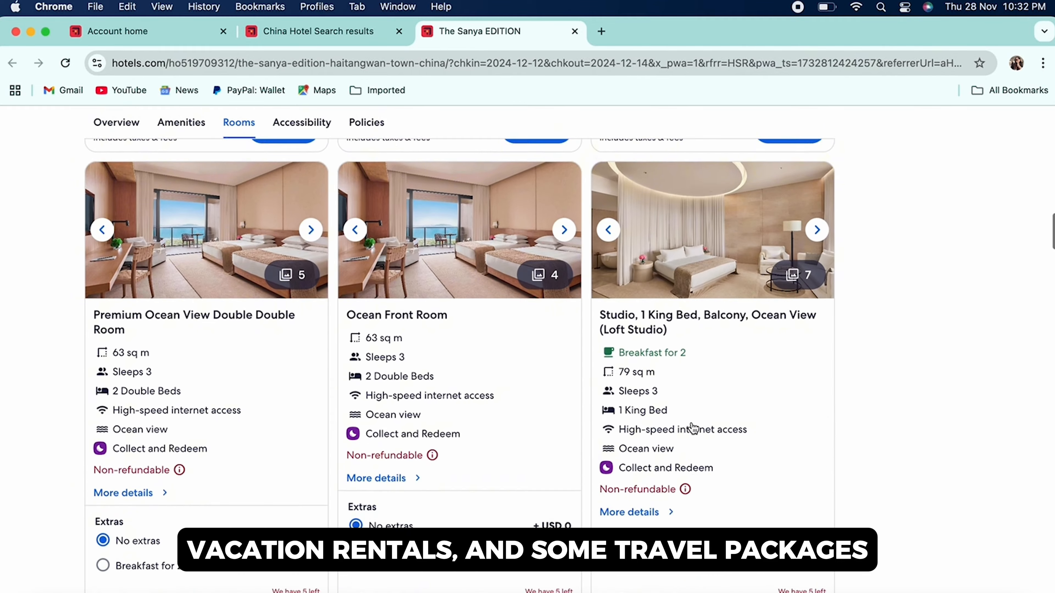
scroll(down, 3)
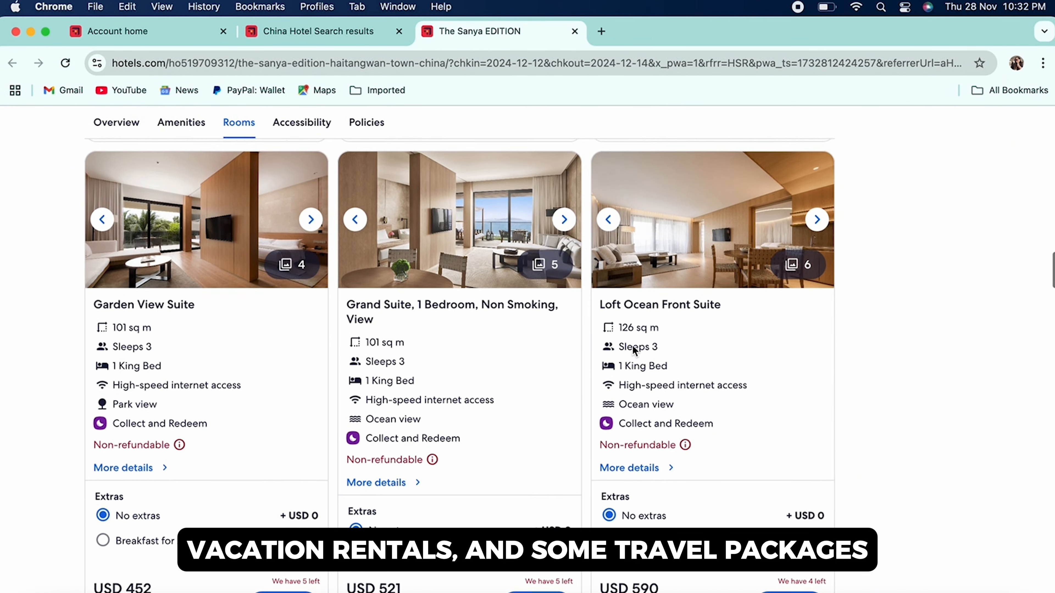
scroll(down, 3)
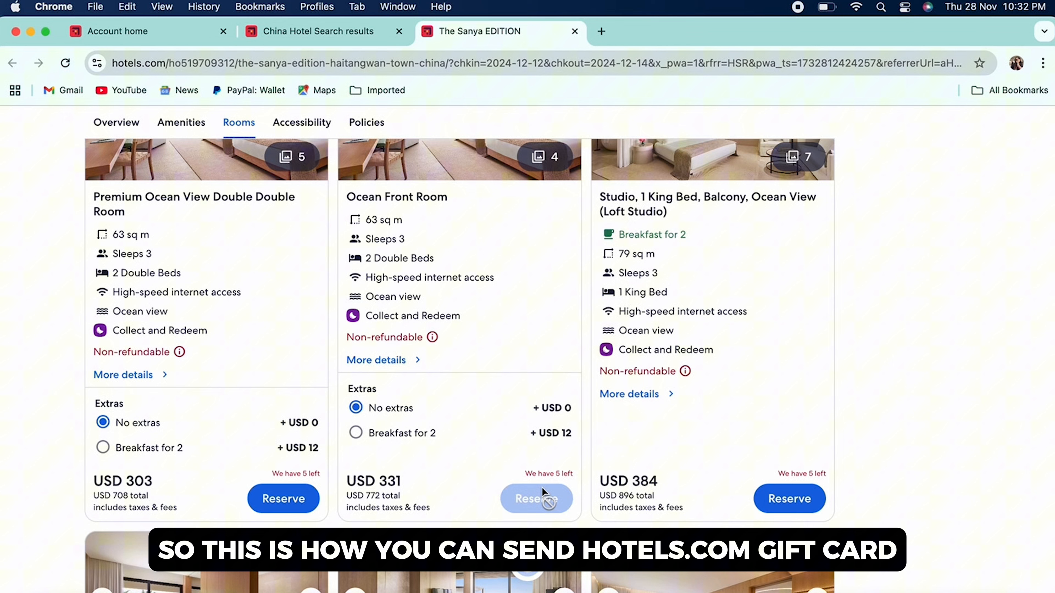
click(541, 499)
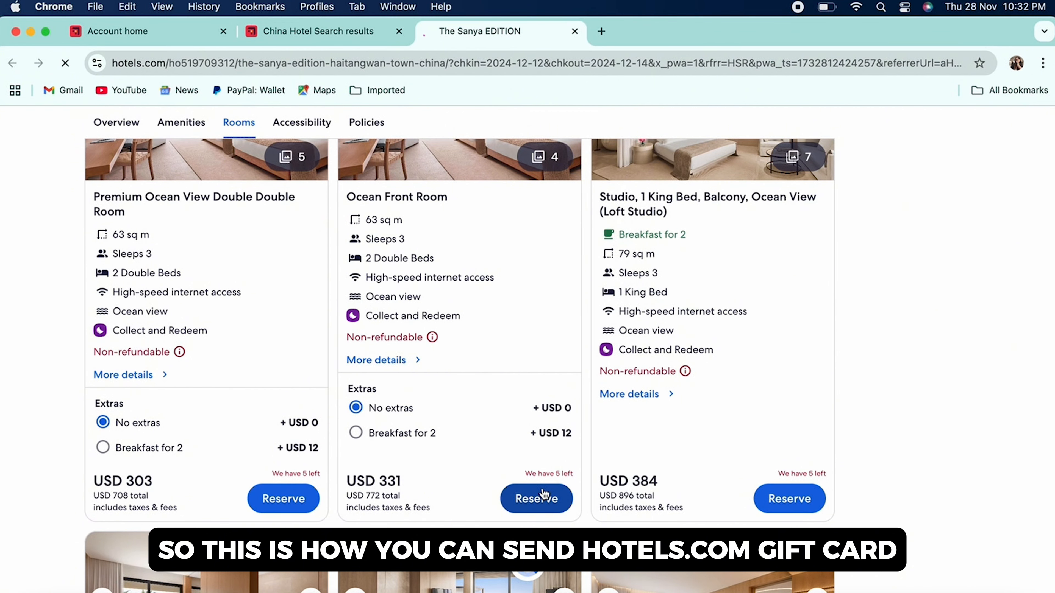
click(537, 499)
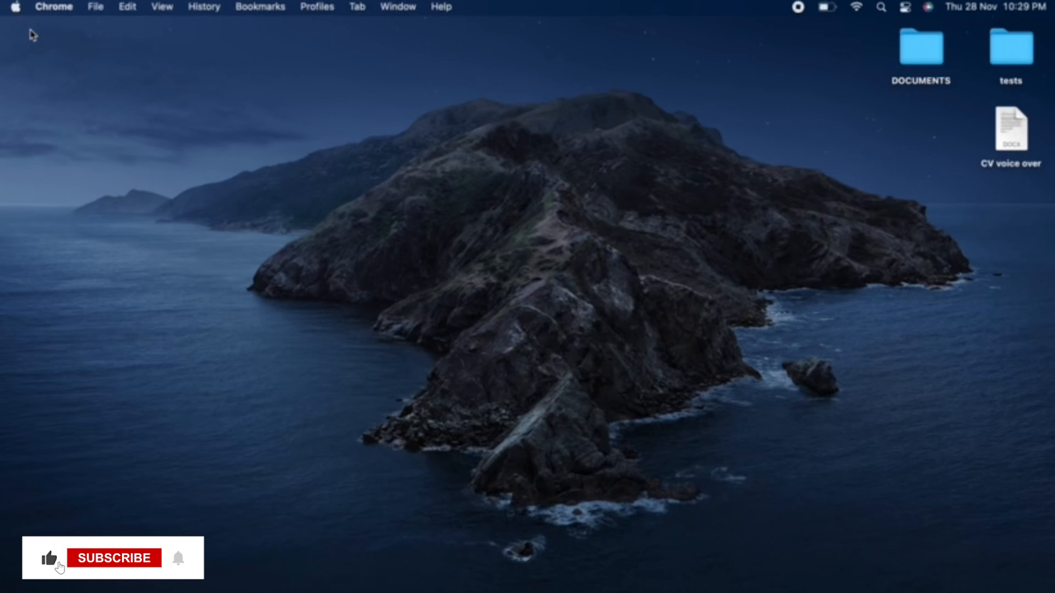
click(113, 561)
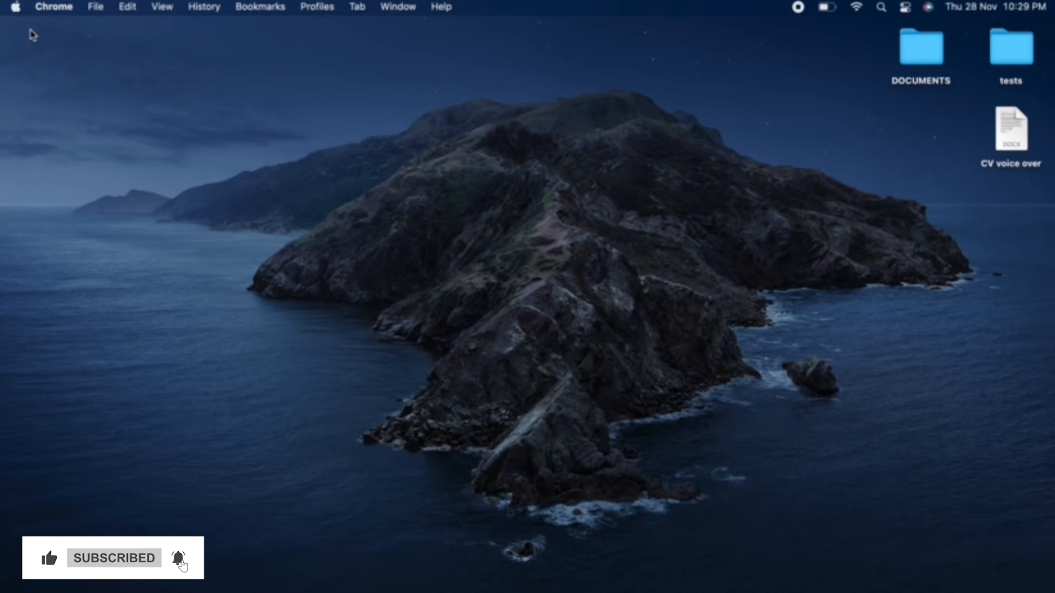